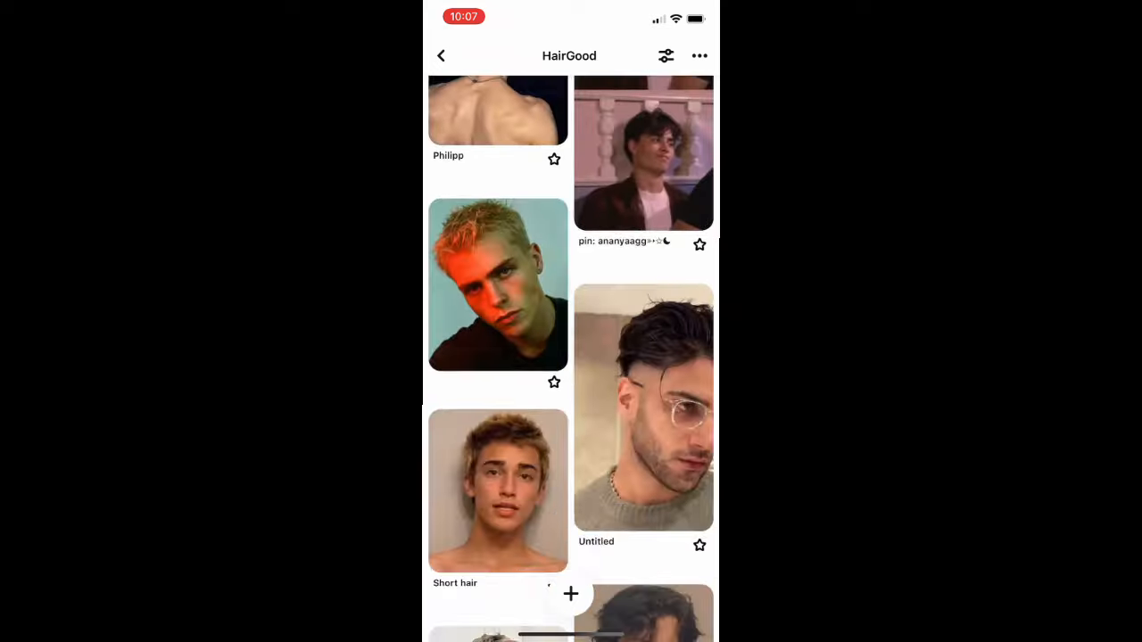
{"action": "scroll", "scroll_direction": "down", "scroll_amount": 3}
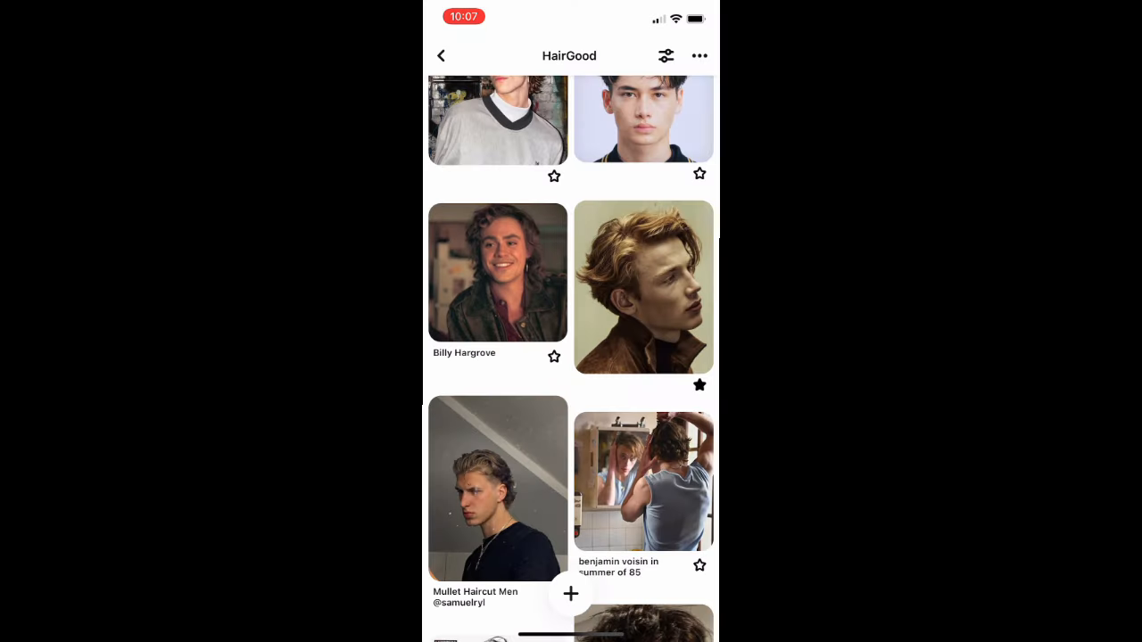
{"action": "scroll", "scroll_direction": "down", "scroll_amount": 3}
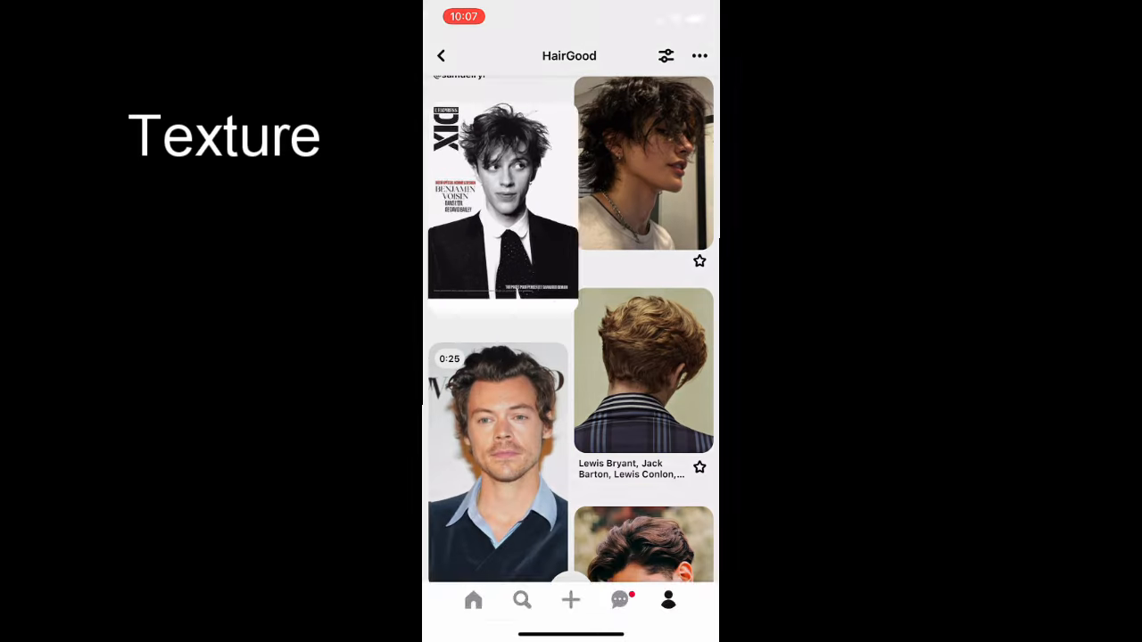